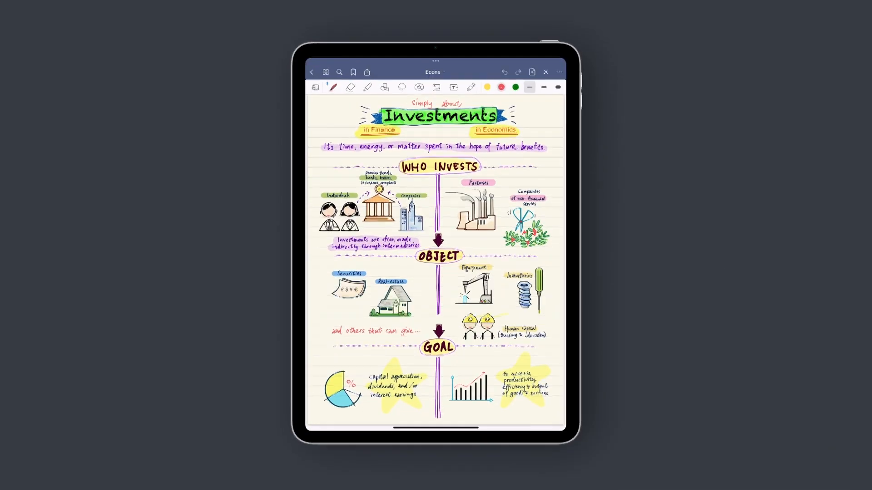
Enable Share Link to Collaborate on the Econs notebook and copy the link.
click(367, 72)
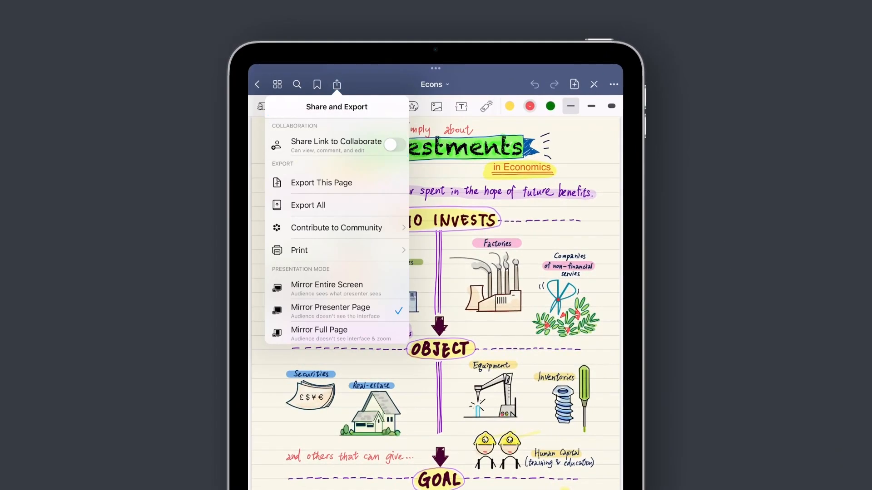
click(394, 145)
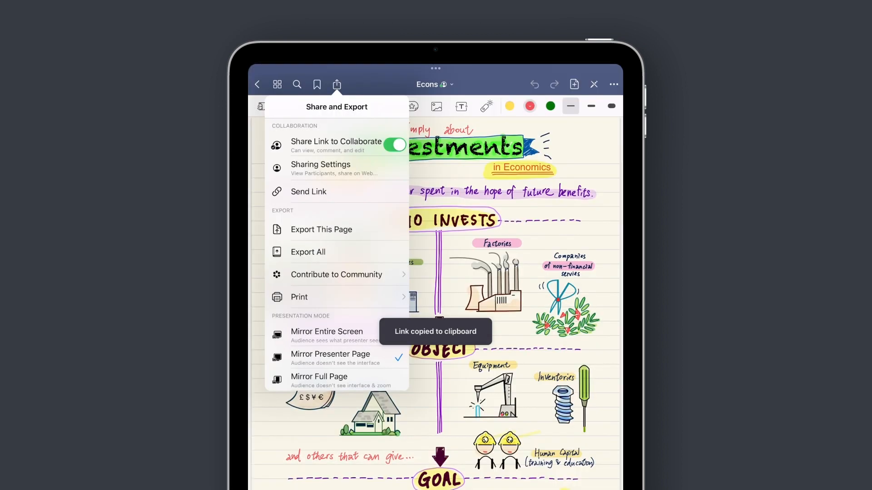
click(308, 192)
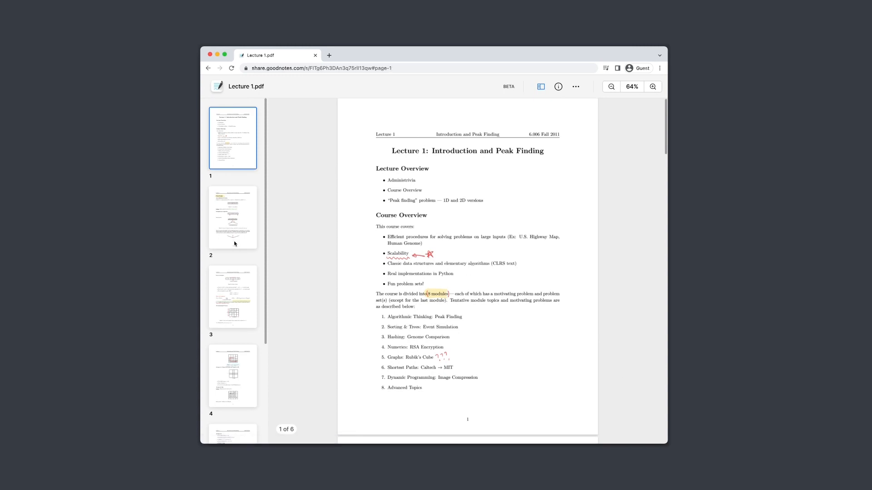
Jump to page 3 of Lecture 1.pdf and zoom in to 100%.
click(232, 296)
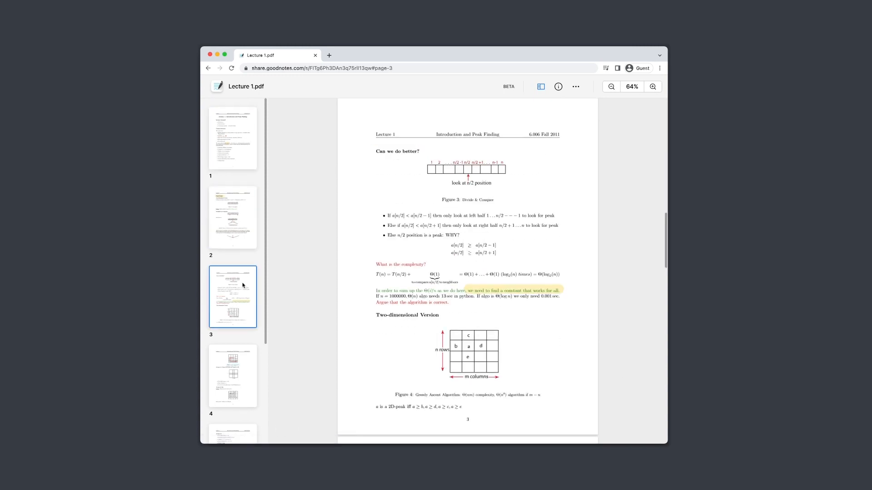
mouse_move(652, 87)
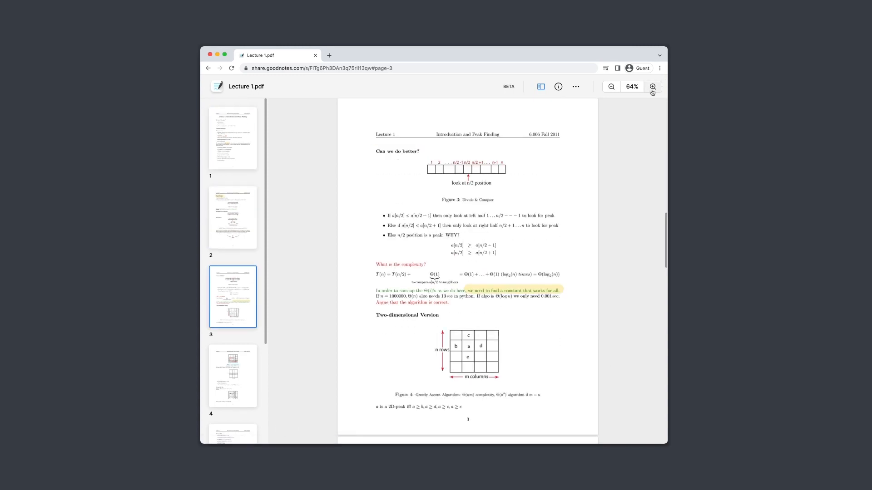
click(652, 86)
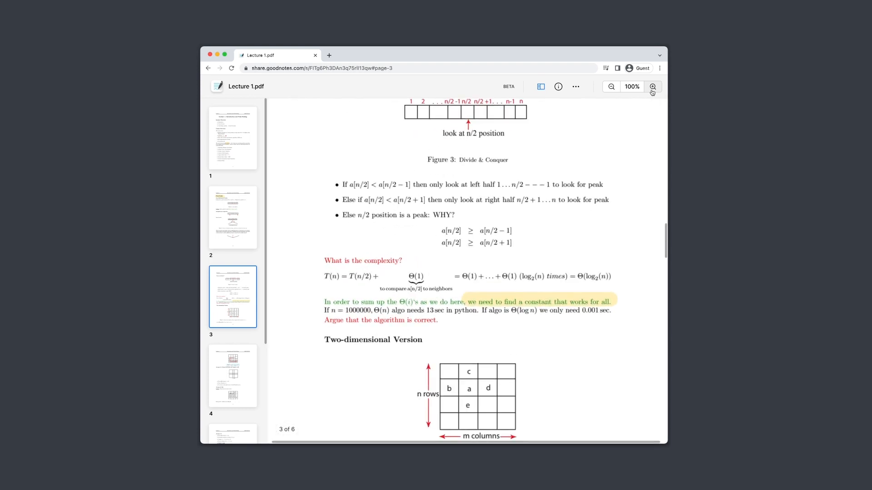
scroll(down, 3)
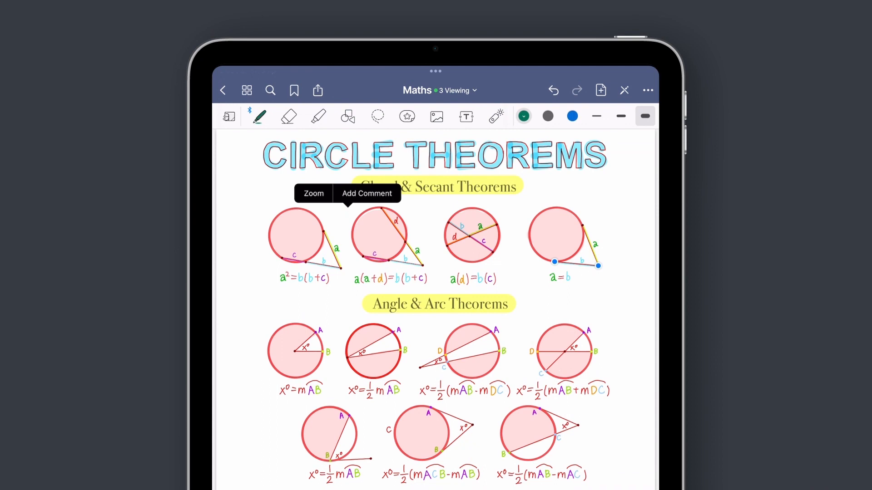
Comment on the chord diagram asking what the value of d is.
click(366, 194)
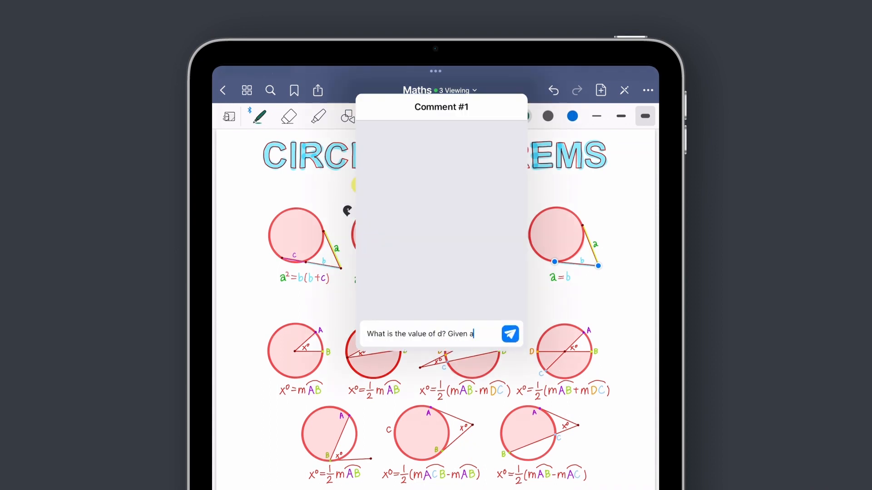
click(510, 333)
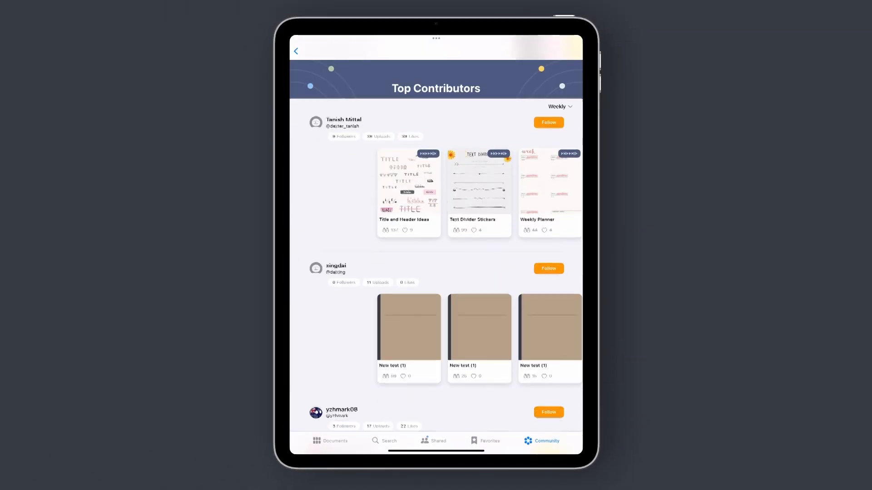
Scroll Top Contributors and switch the Discipline filter from Computer Science to All.
scroll(down, 3)
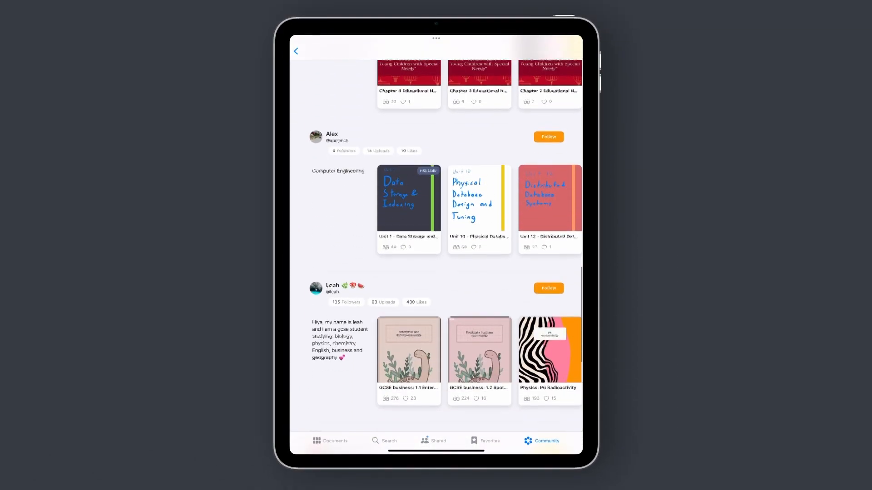
scroll(down, 3)
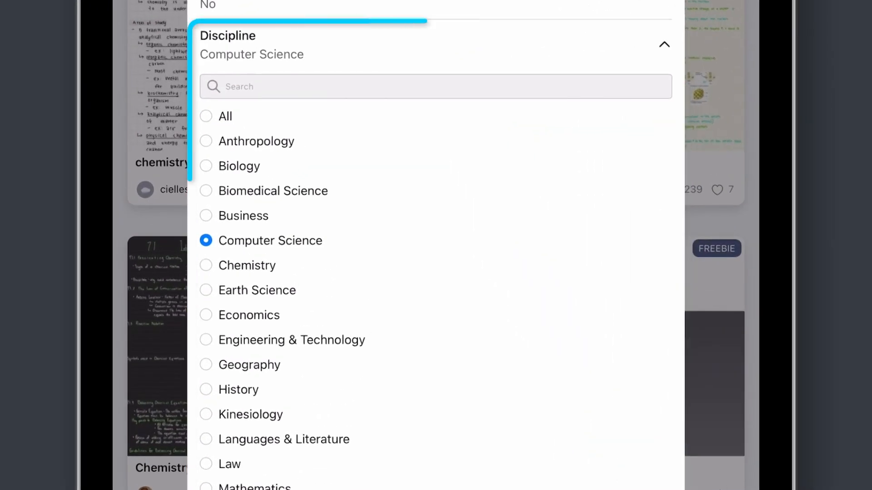
click(225, 117)
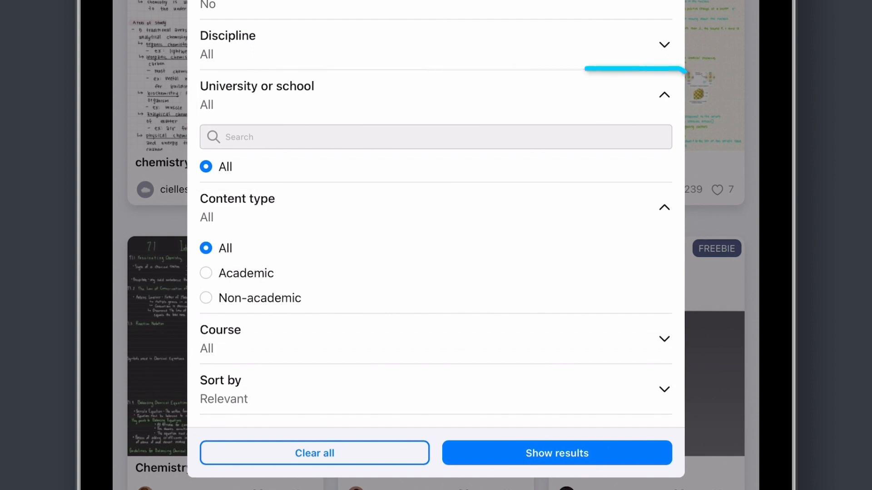